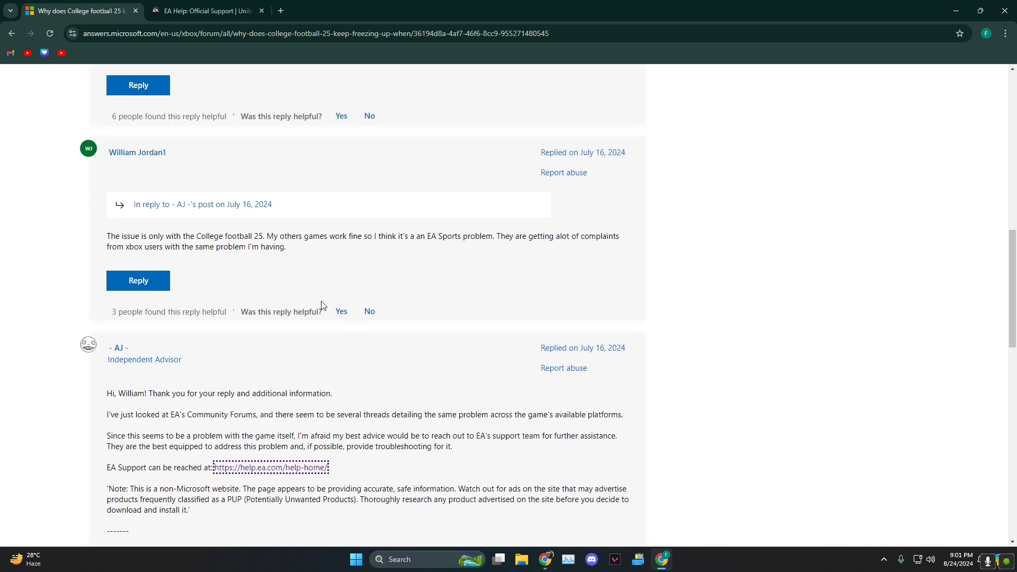
Step: Read down the Microsoft forum thread on College Football 25 freezing
scroll("down", 3)
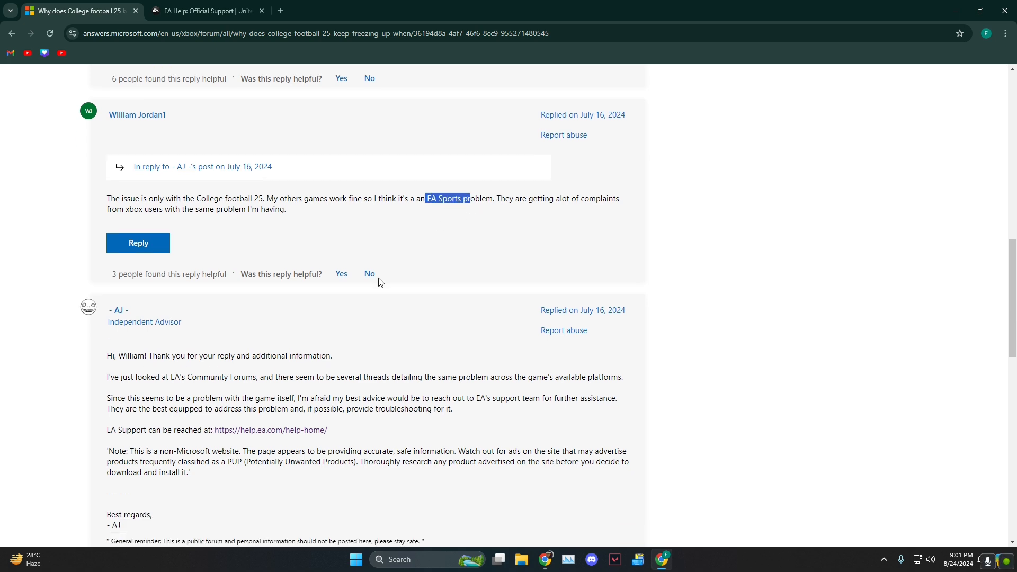
scroll("down", 3)
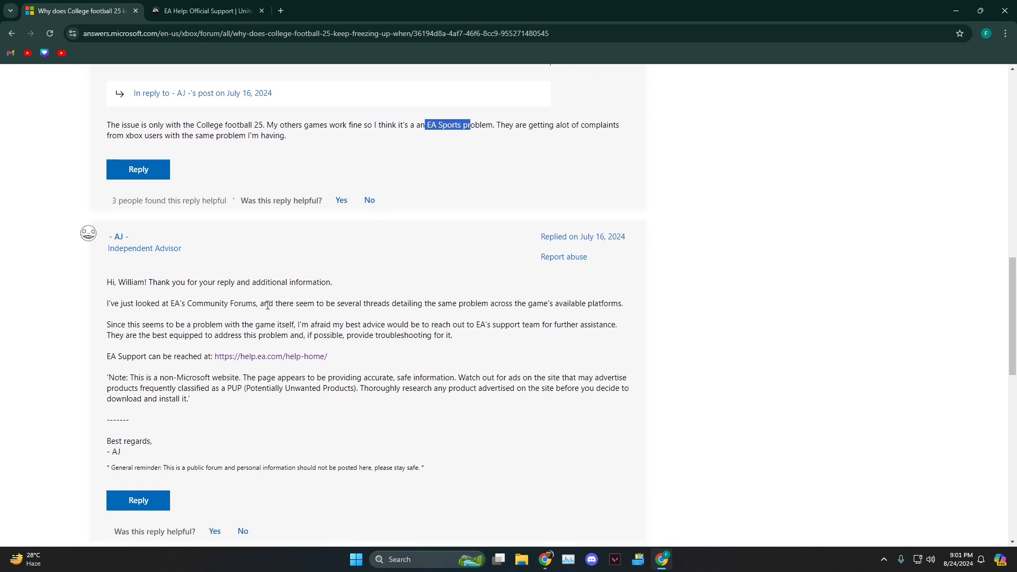
scroll("down", 3)
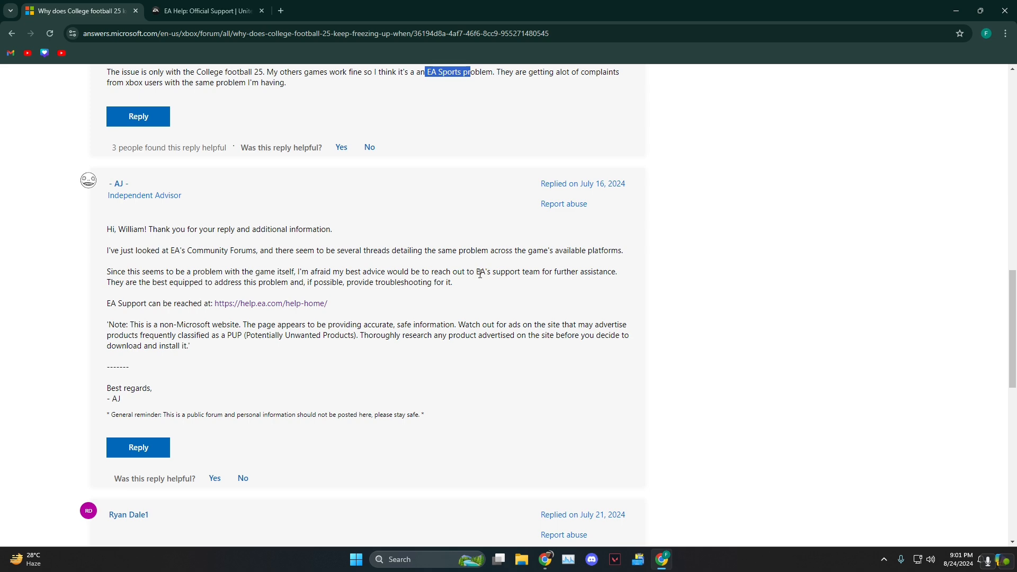
scroll("down", 3)
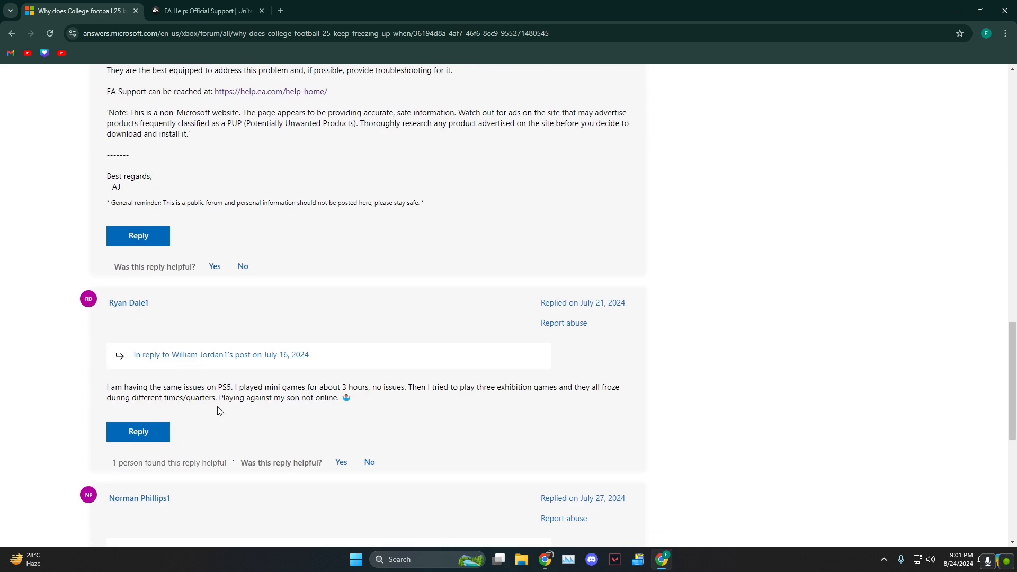
scroll("down", 3)
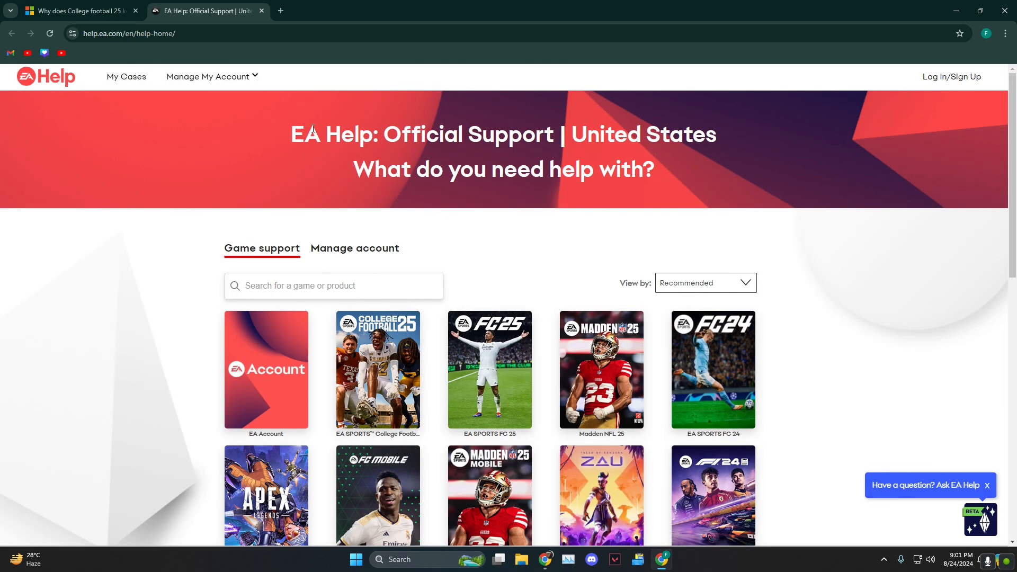
Step: Open EA Help's College Football 25 support page, then return to the Microsoft forum thread
left_click(377, 370)
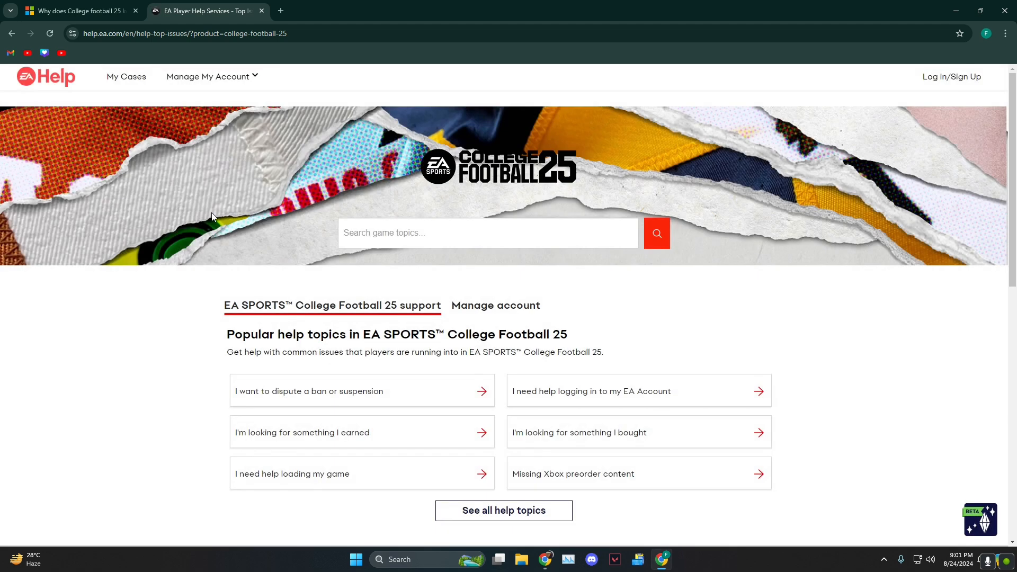
scroll("down", 3)
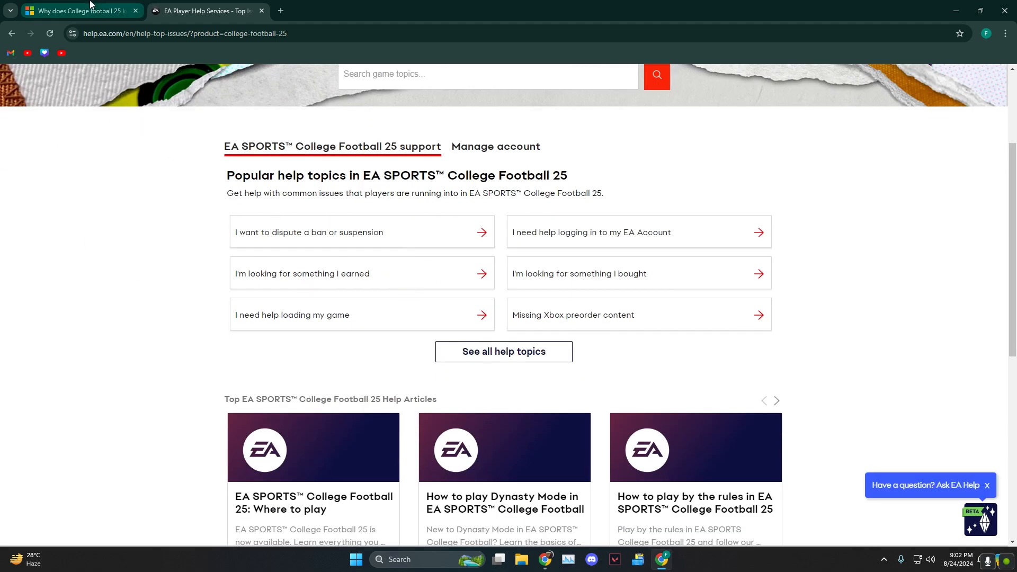
left_click(77, 10)
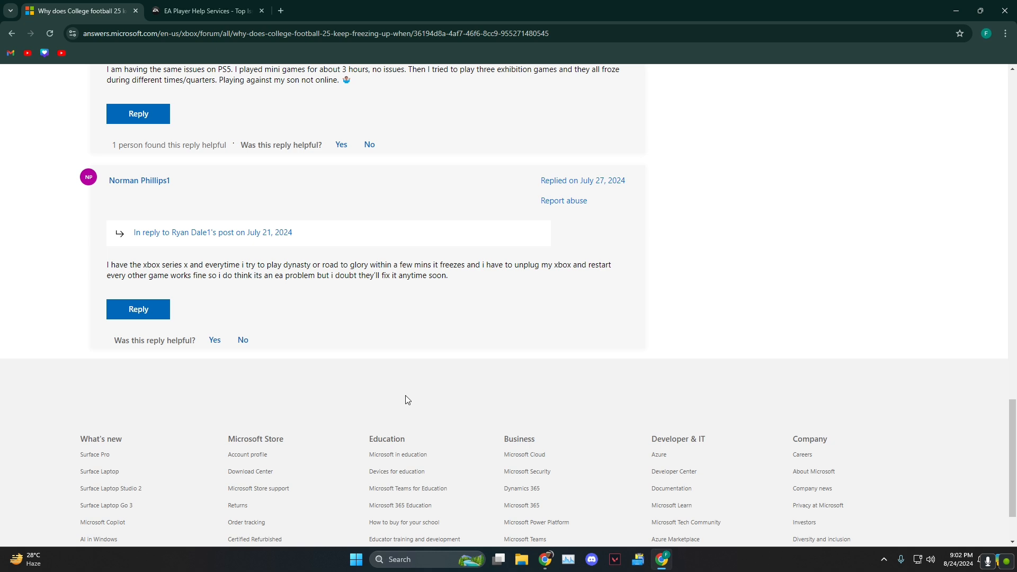